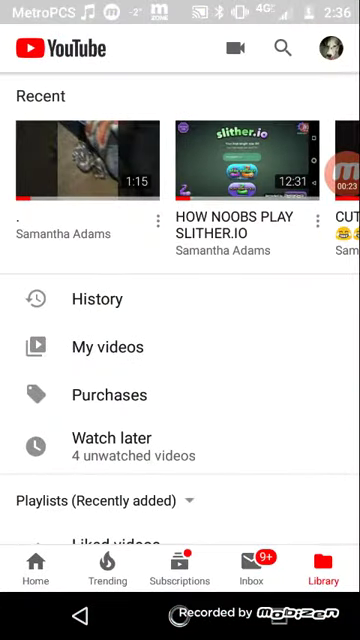
# Browse the uploaded videos in YouTube's My videos list, then leave for PowerDirector
pyautogui.click(106, 346)
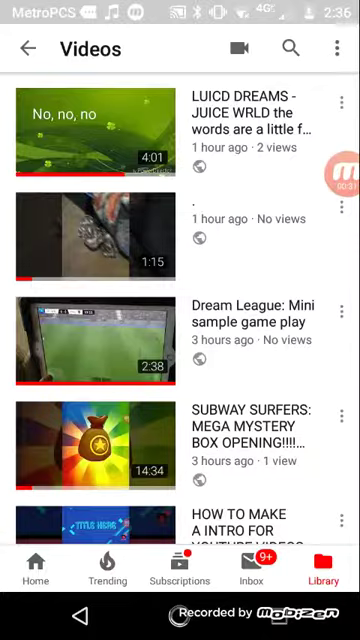
pyautogui.click(90, 130)
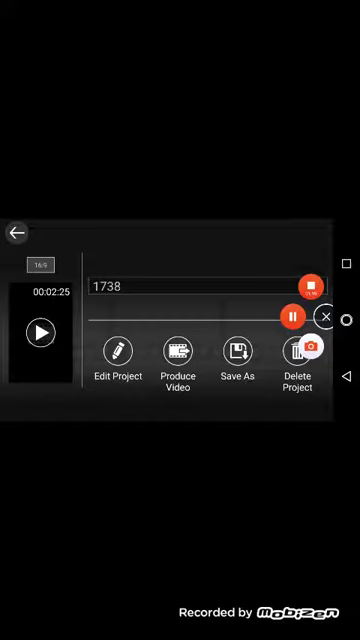
# Exit the PowerDirector project 1738 back to the phone's home screen
pyautogui.click(16, 232)
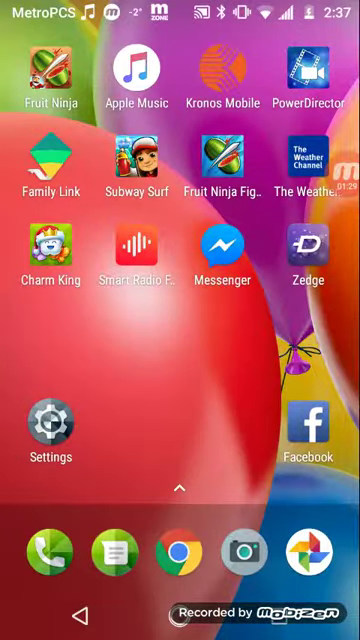
# Launch Thumbnail Maker for YouTube from the next home screen page
pyautogui.hscroll(-3)
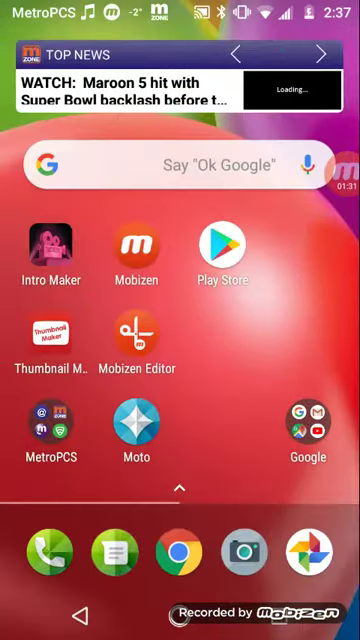
pyautogui.click(42, 256)
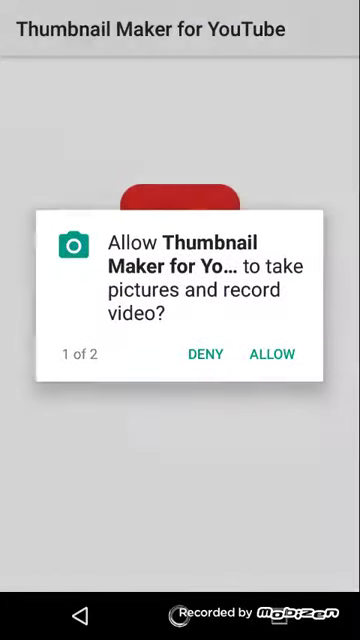
# Allow camera access and enter the Thumbnail Maker section to start a new thumbnail
pyautogui.click(272, 352)
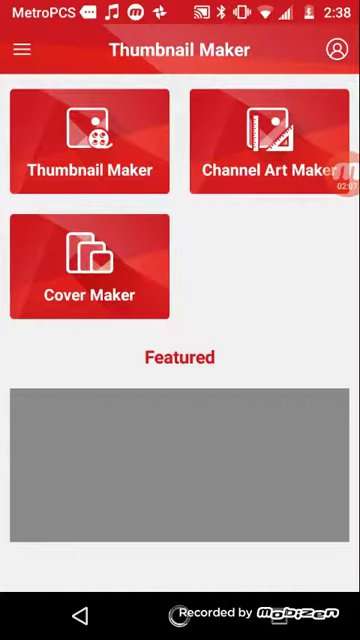
pyautogui.click(268, 140)
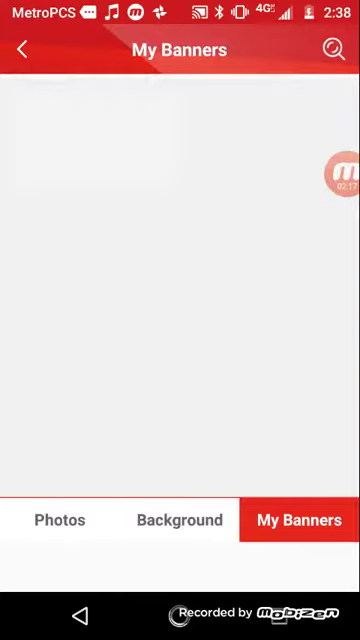
# Pick the pink-and-blue glitter image as the thumbnail's background
pyautogui.click(180, 520)
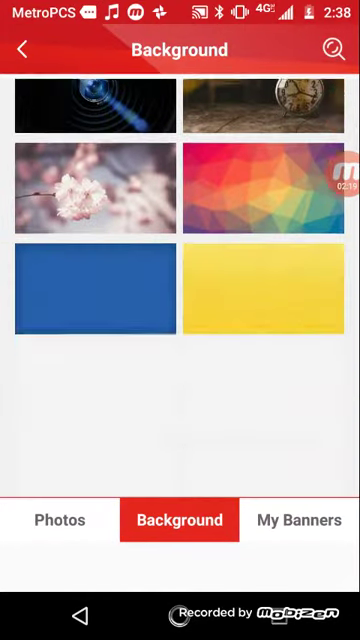
pyautogui.scroll(-3)
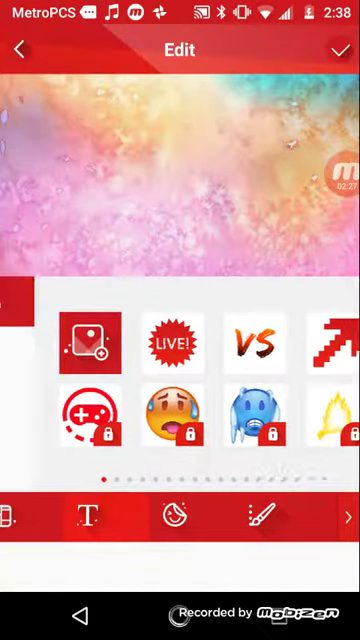
# Dismiss the Unlock Templates offer and add the text ESSSKKKTTT on the glitter background
pyautogui.click(88, 518)
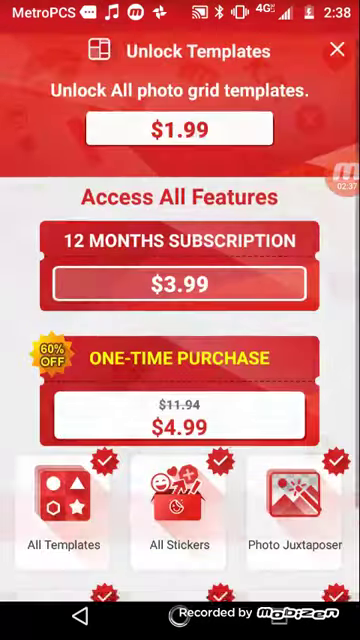
pyautogui.click(332, 50)
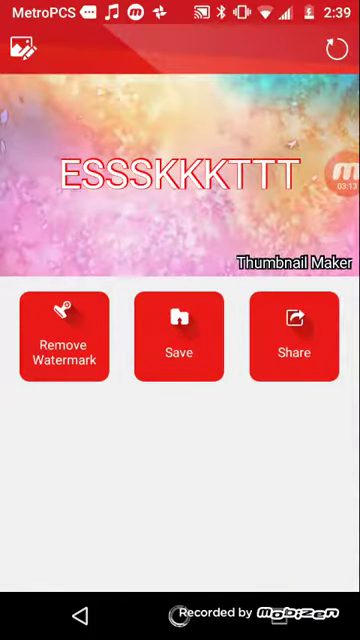
# Save the ESSSKKKTTT thumbnail image to the MyBanners folder and confirm the Saved at message
pyautogui.click(180, 348)
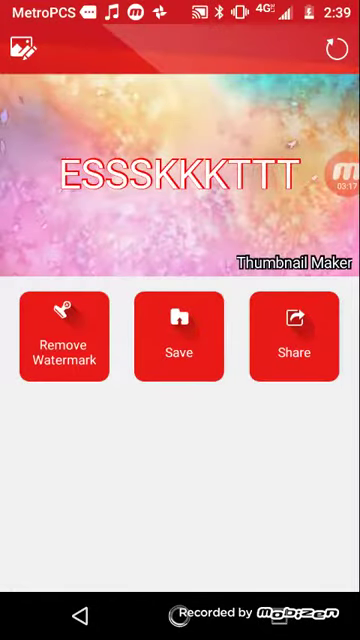
pyautogui.click(180, 356)
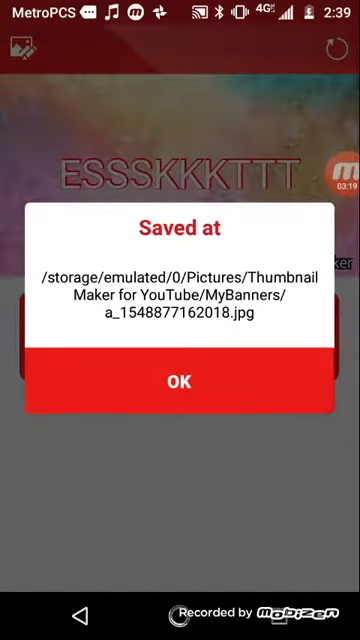
pyautogui.click(180, 380)
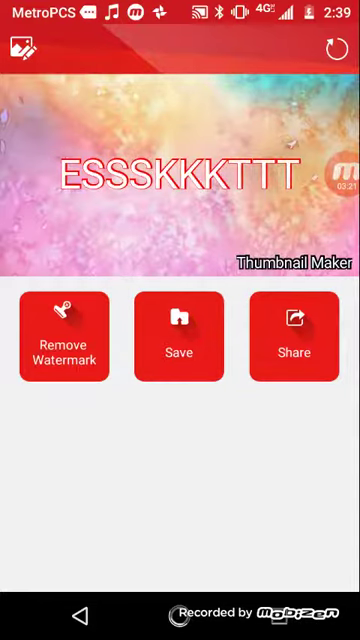